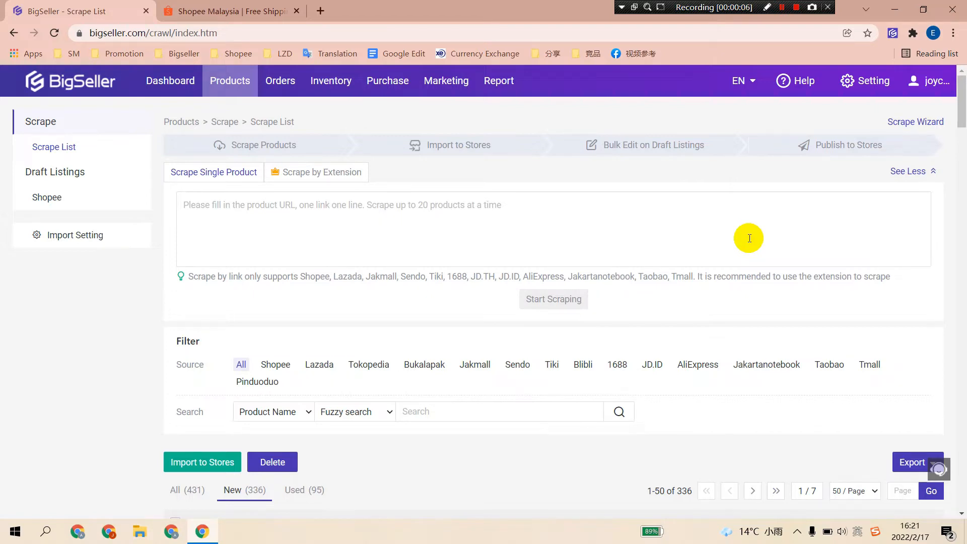
mouse_move(728, 266)
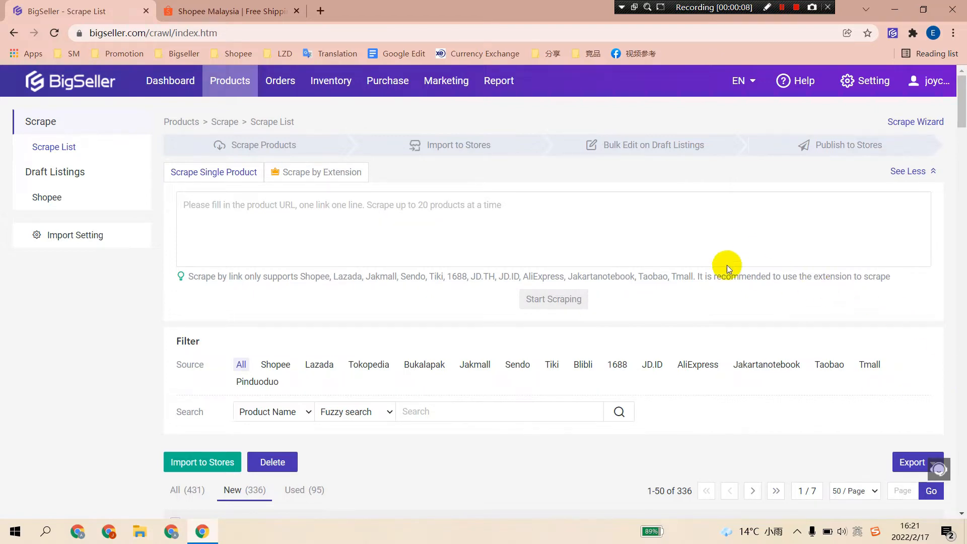
mouse_move(256, 359)
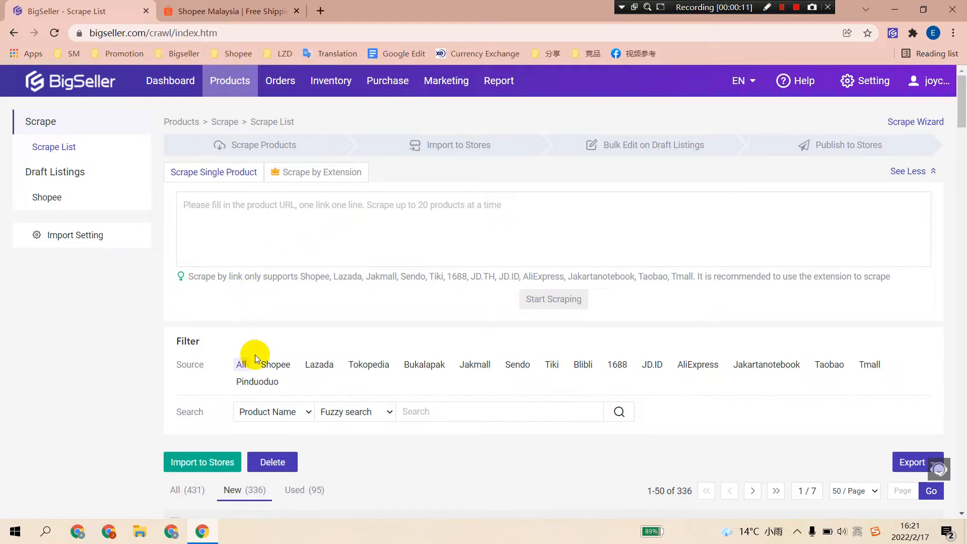
mouse_move(310, 357)
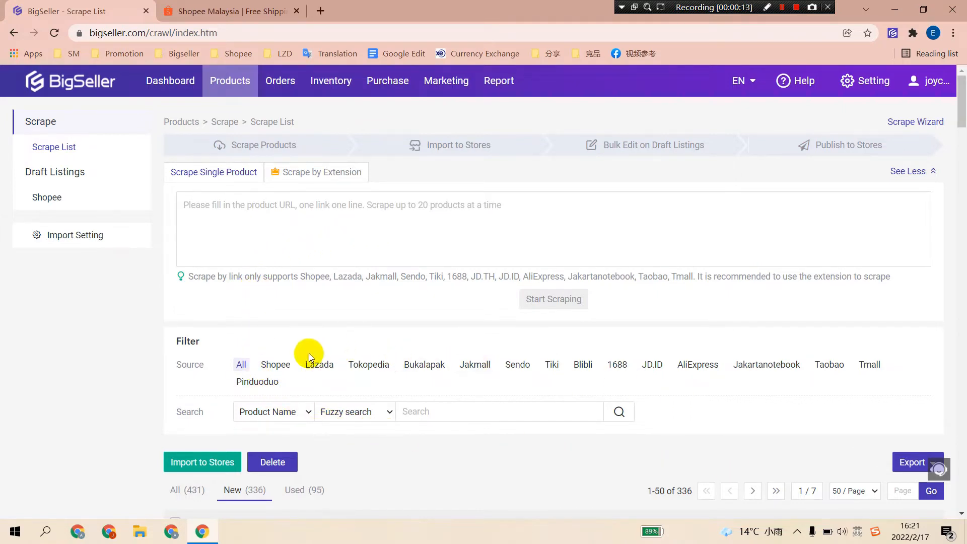
mouse_move(616, 365)
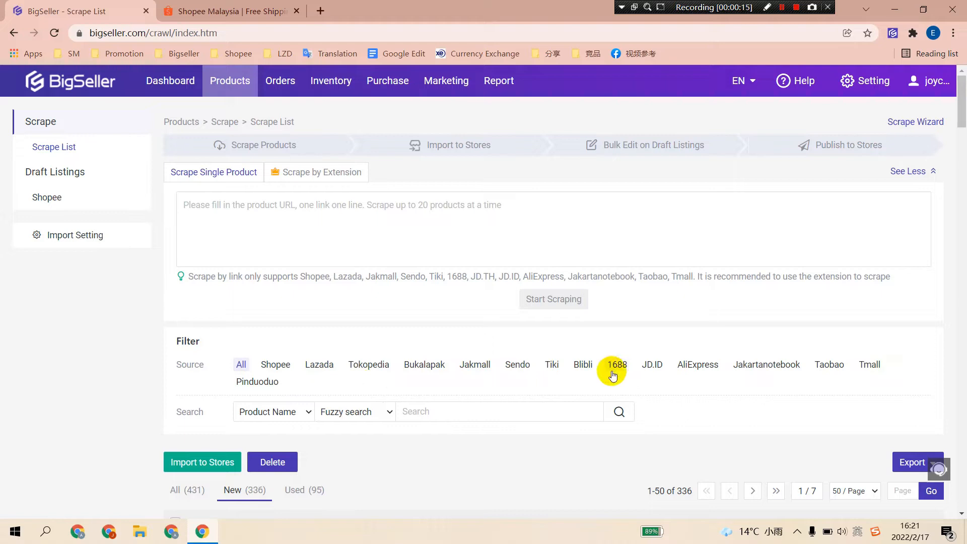
mouse_move(308, 312)
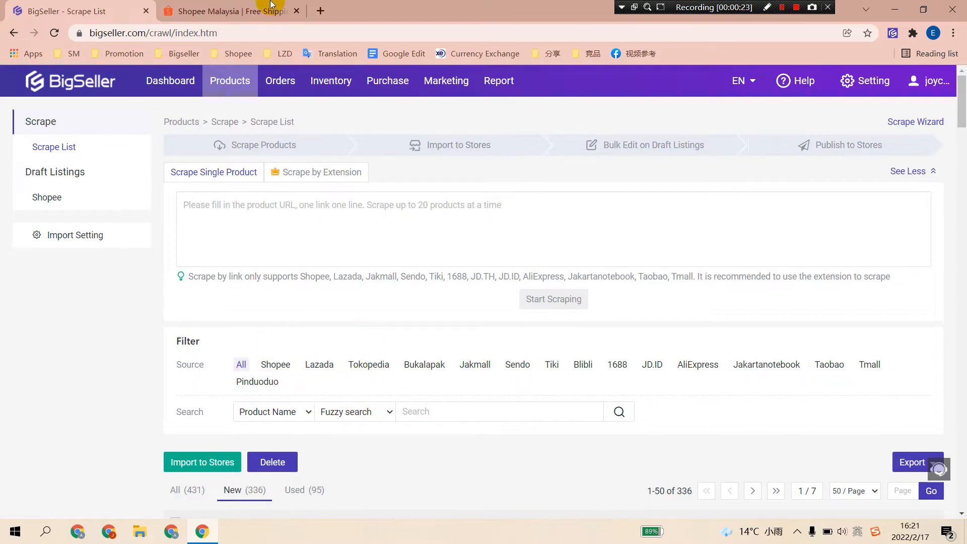
Search Shopee for 'bag' and scroll down to the bag listings.
left_click(228, 11)
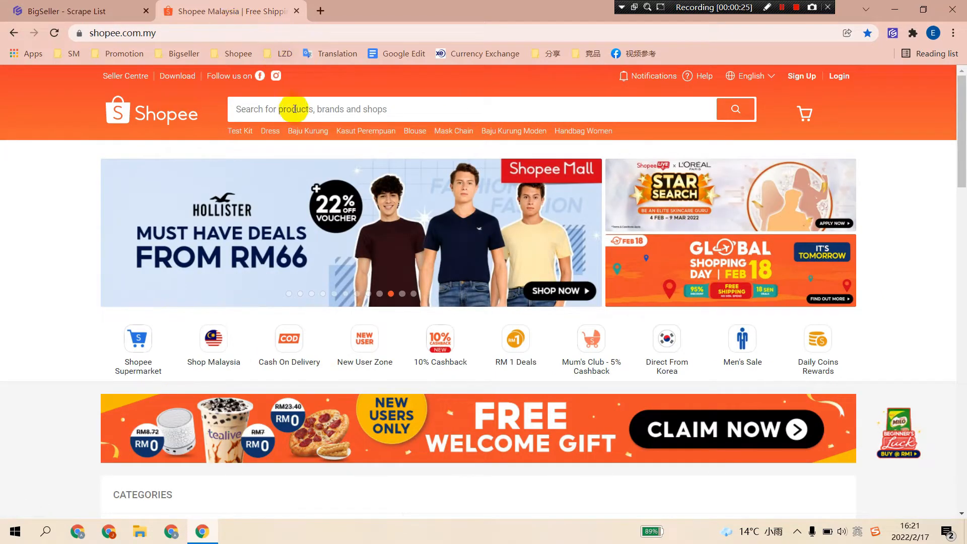
type("bag")
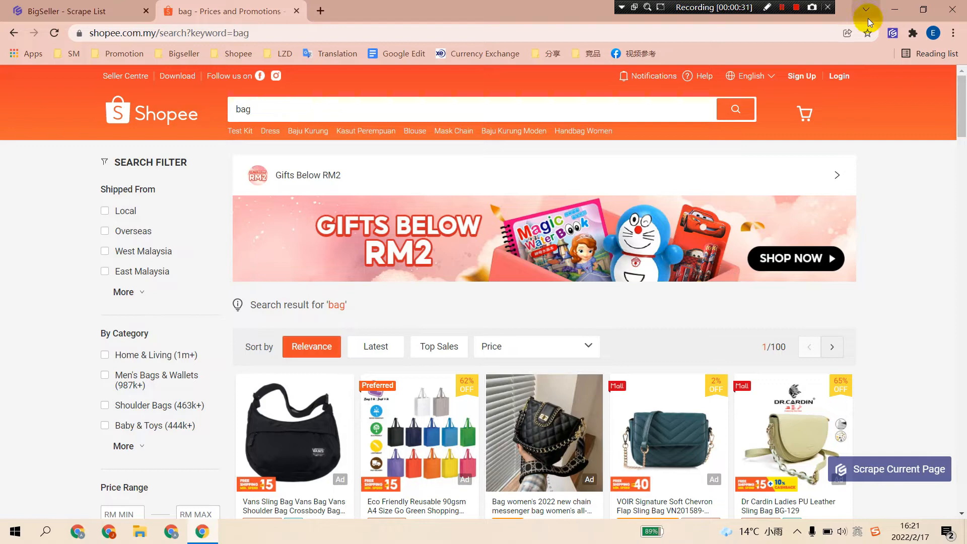
mouse_move(767, 108)
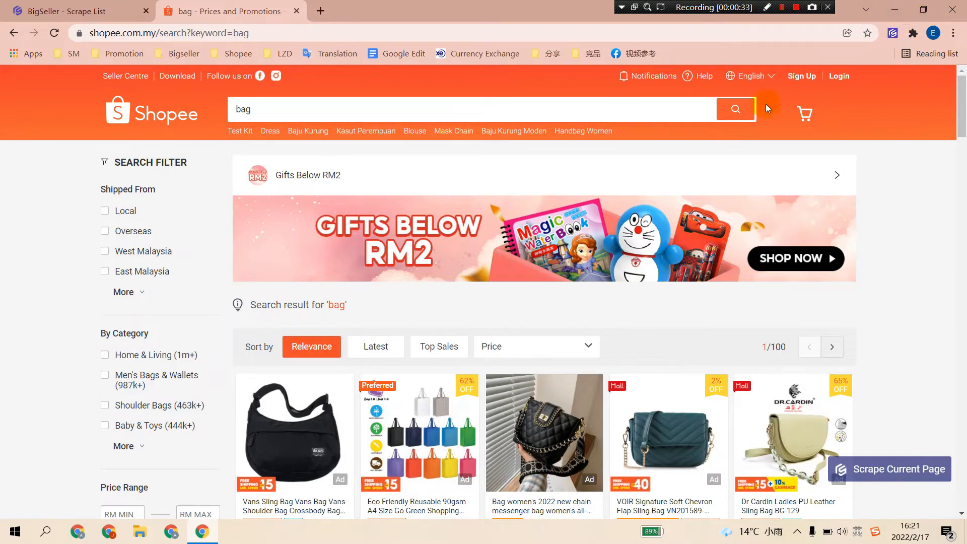
scroll("down", 3)
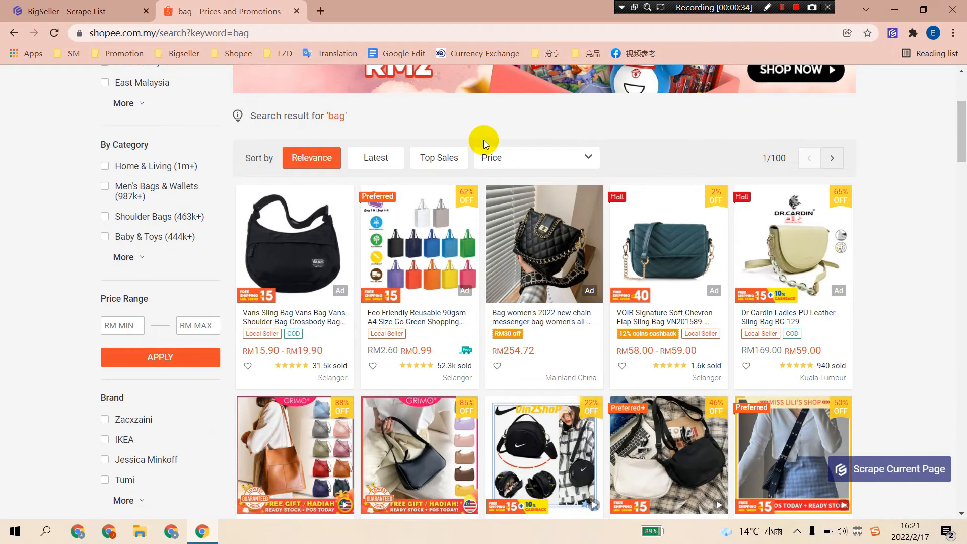
mouse_move(488, 135)
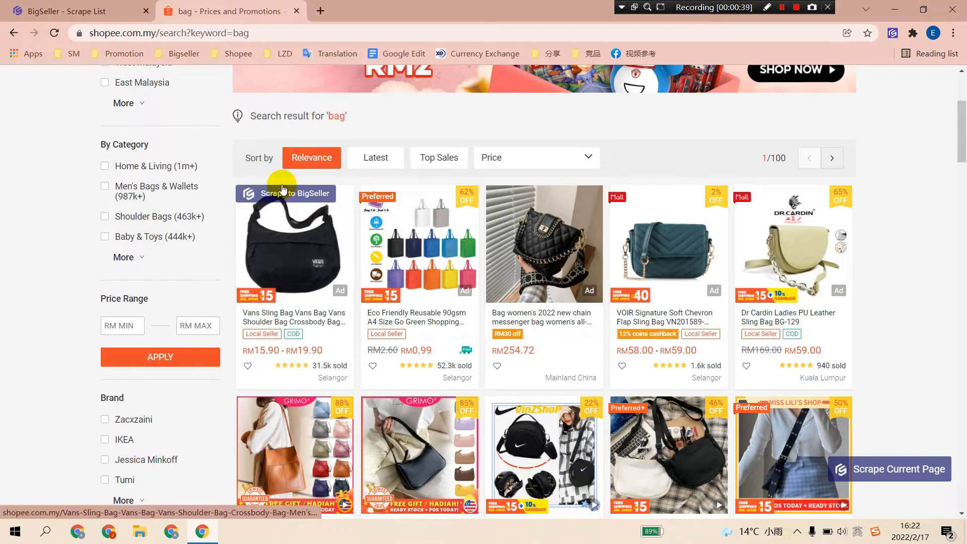
mouse_move(567, 203)
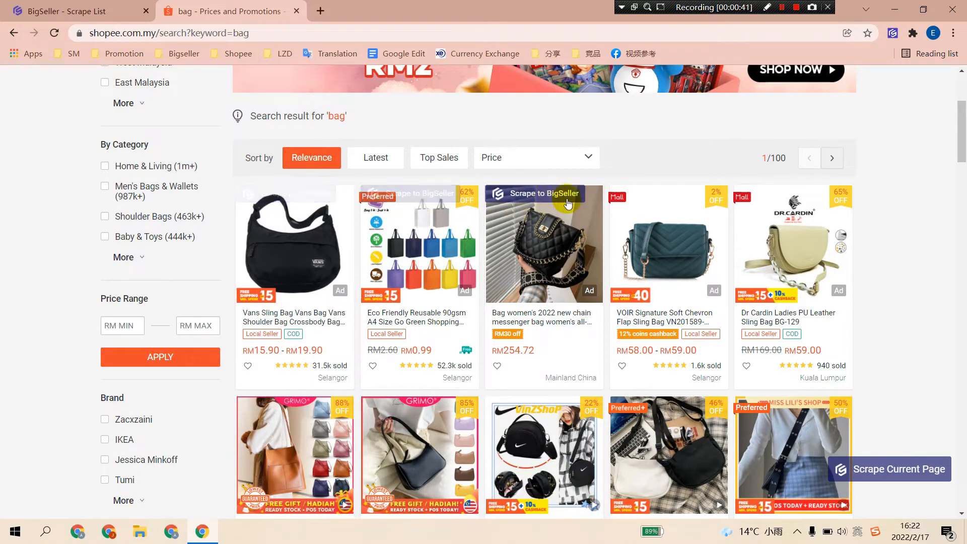
Scrape the chain messenger bag from the results into BigSeller.
left_click(543, 193)
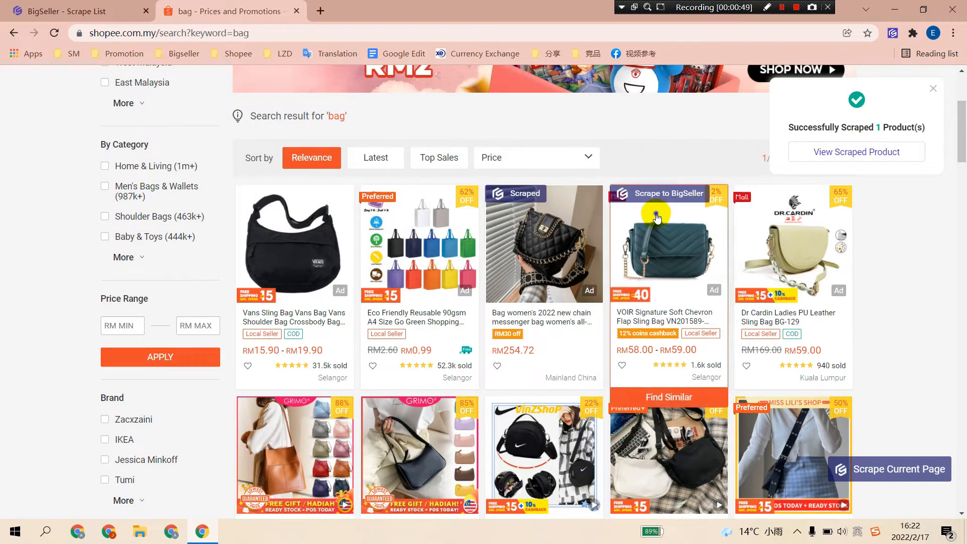
Open the VOIR Signature Soft Chevron Flap Sling Bag's product page.
left_click(668, 243)
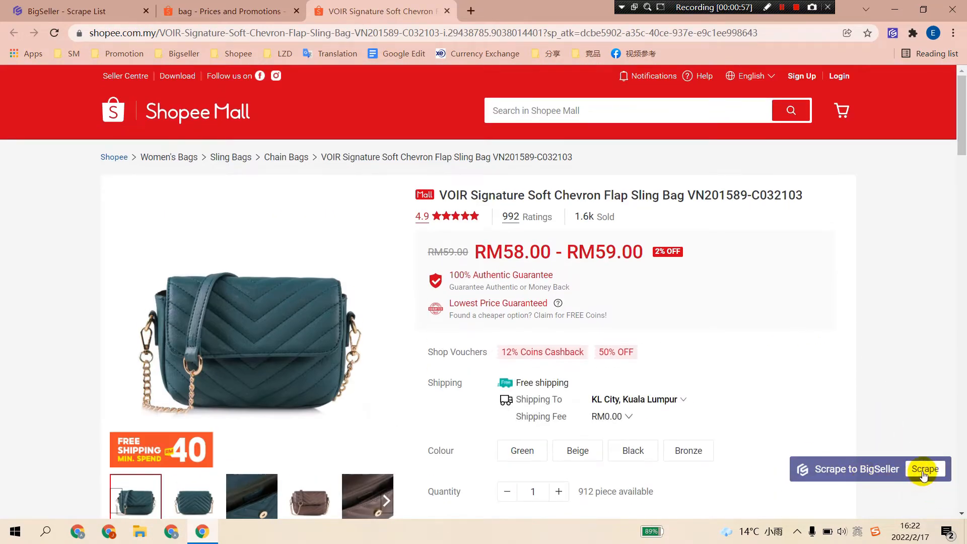
Scrape the VOIR chevron sling bag into BigSeller from its product page.
left_click(925, 469)
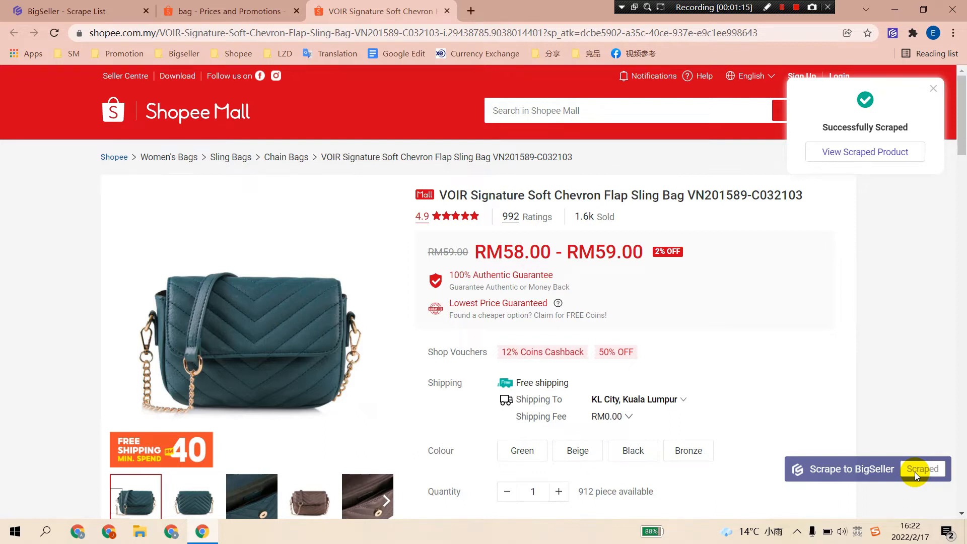
Switch back to the 'bag' search results tab.
left_click(228, 11)
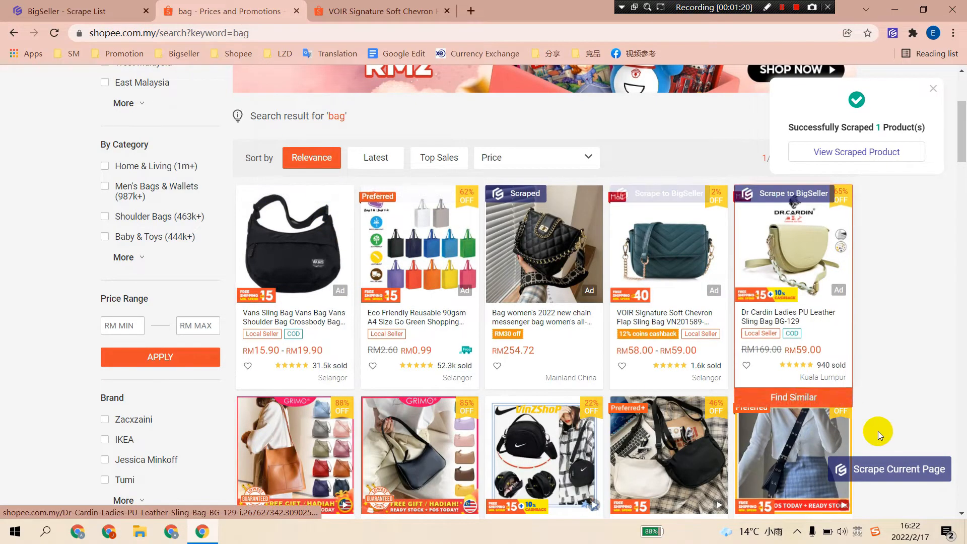
mouse_move(940, 464)
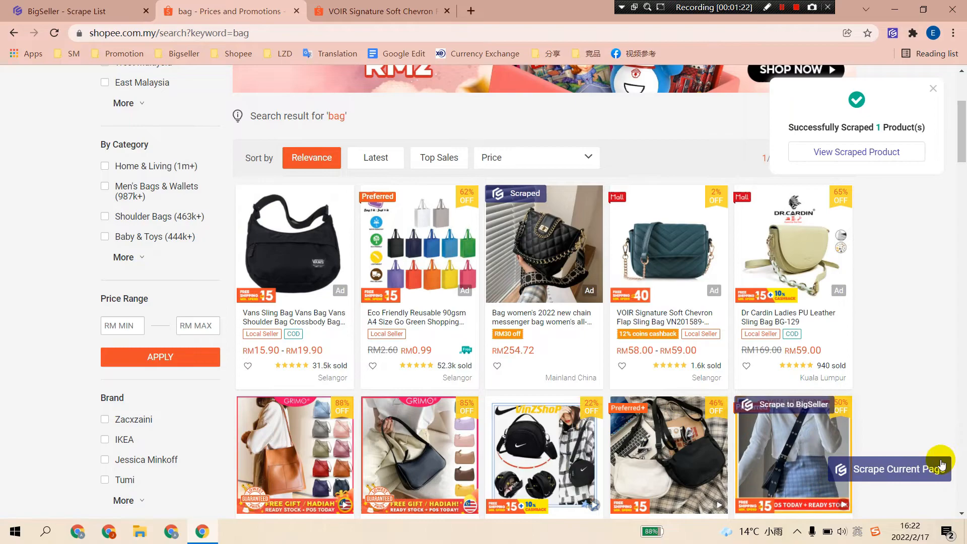
Bulk-scrape the bag results page, advance to results page 2, then return to Shopee home.
left_click(898, 469)
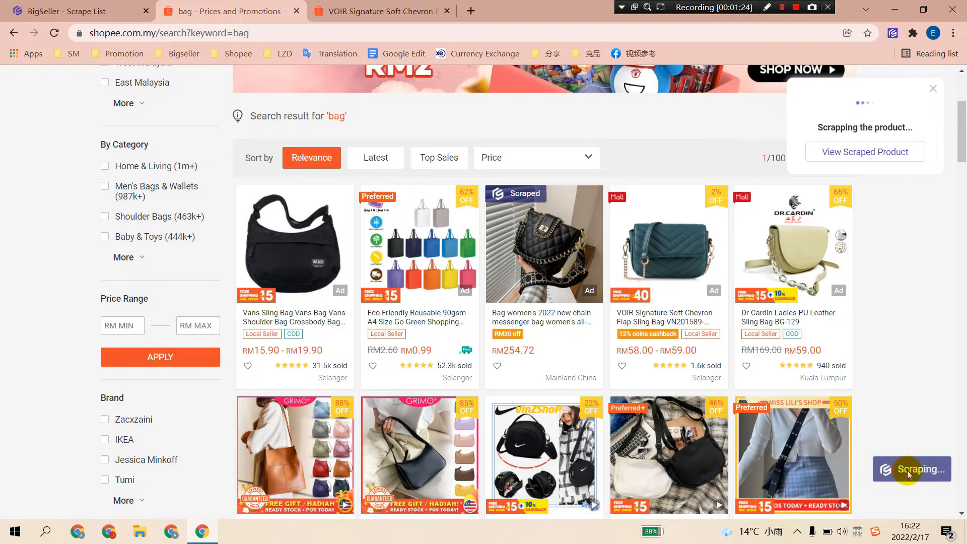
scroll("down", 3)
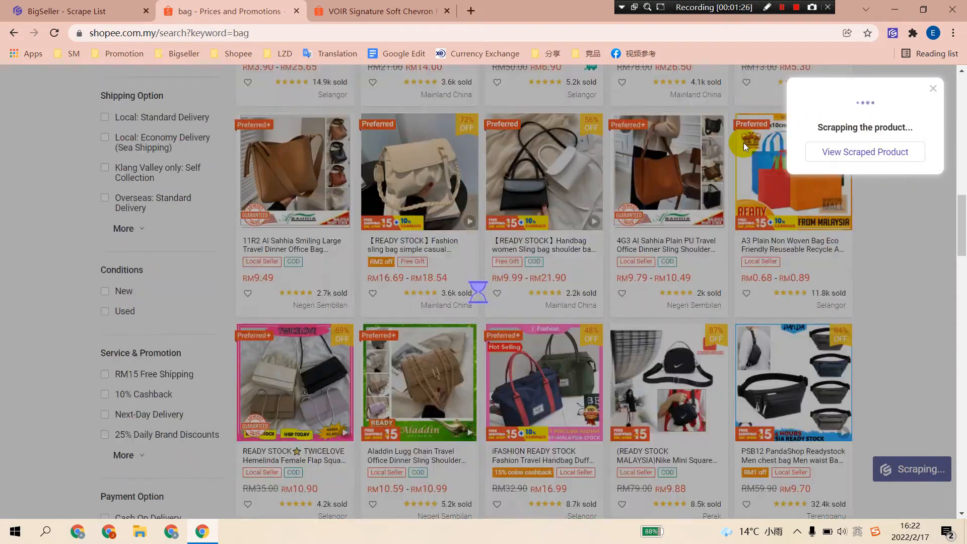
scroll("down", 3)
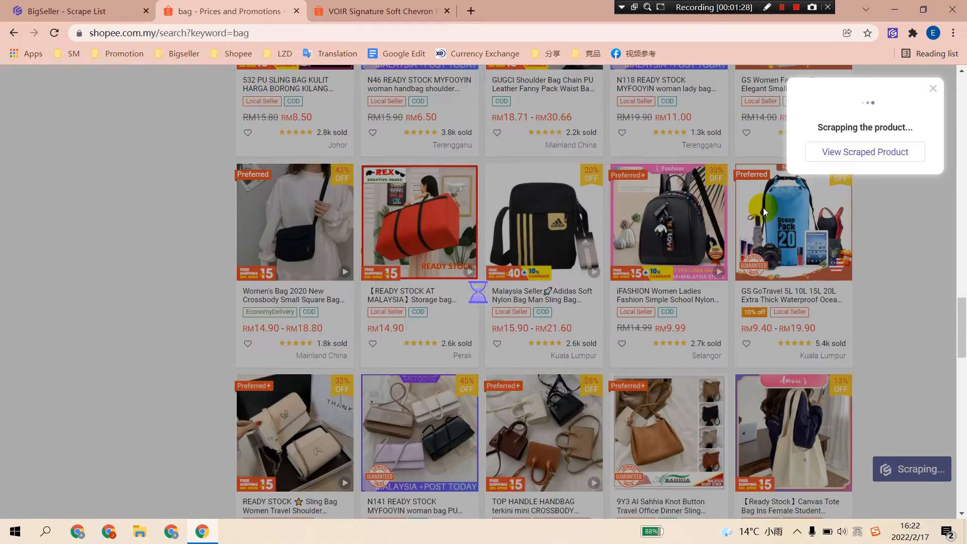
scroll("down", 3)
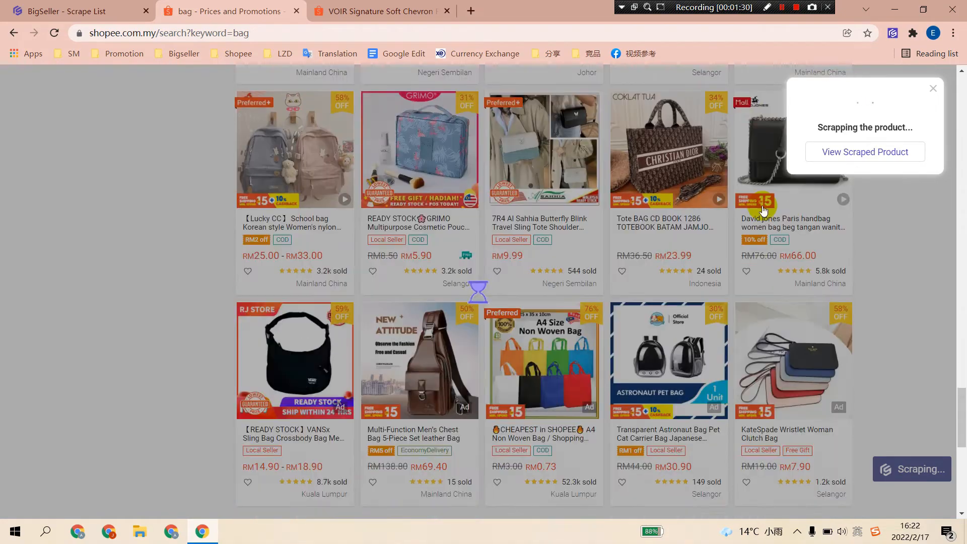
scroll("down", 3)
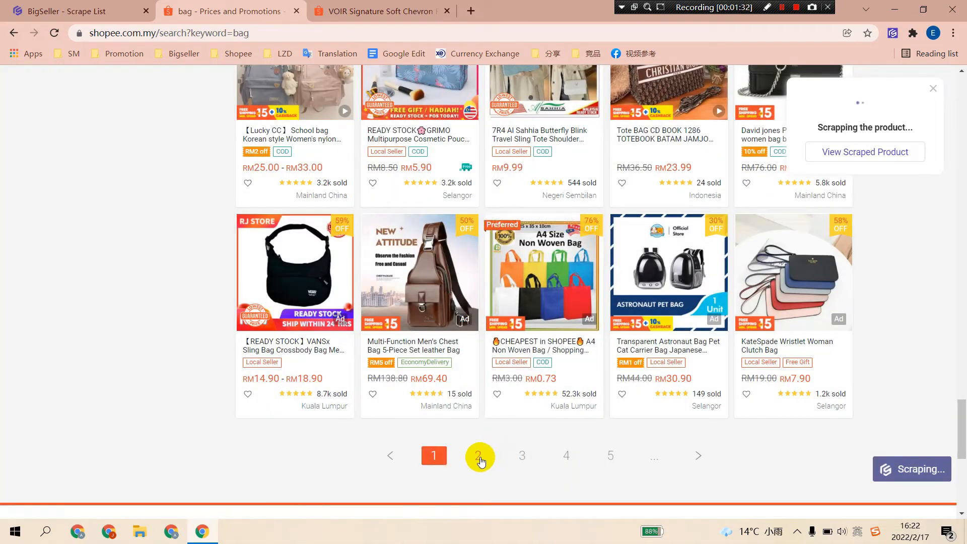
left_click(480, 455)
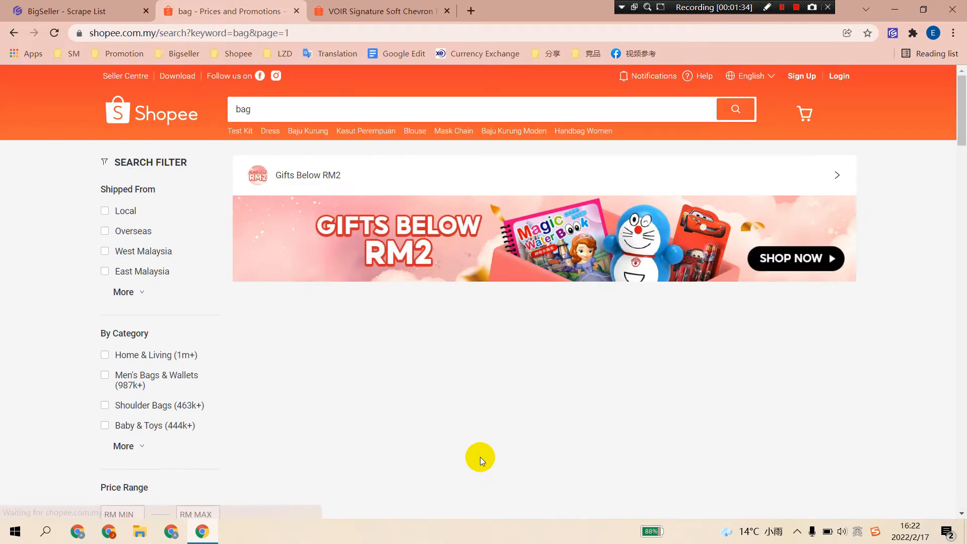
mouse_move(613, 374)
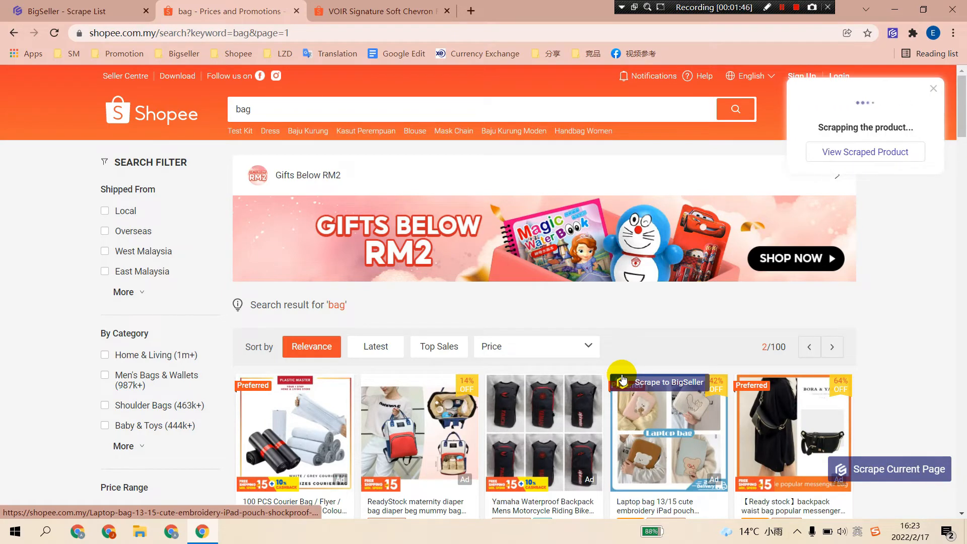
left_click(151, 111)
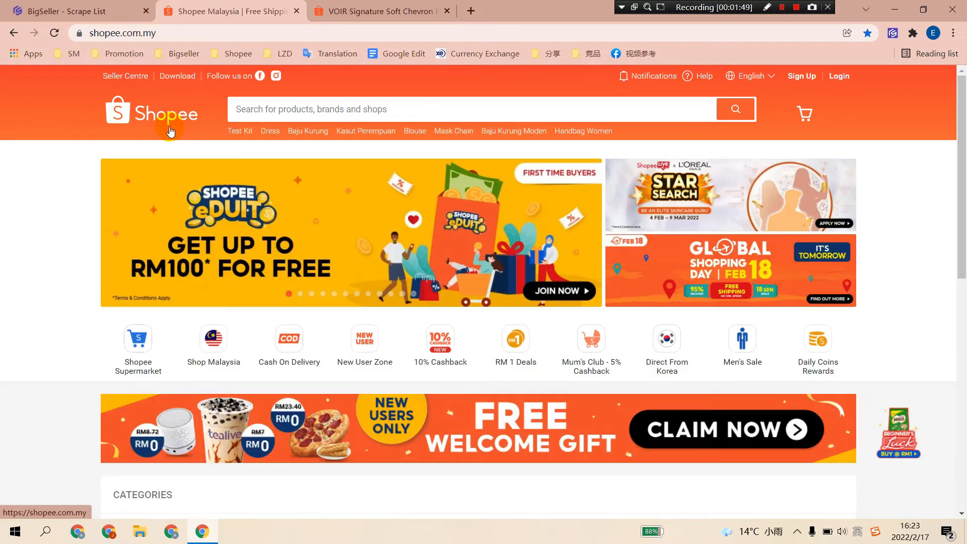
mouse_move(224, 214)
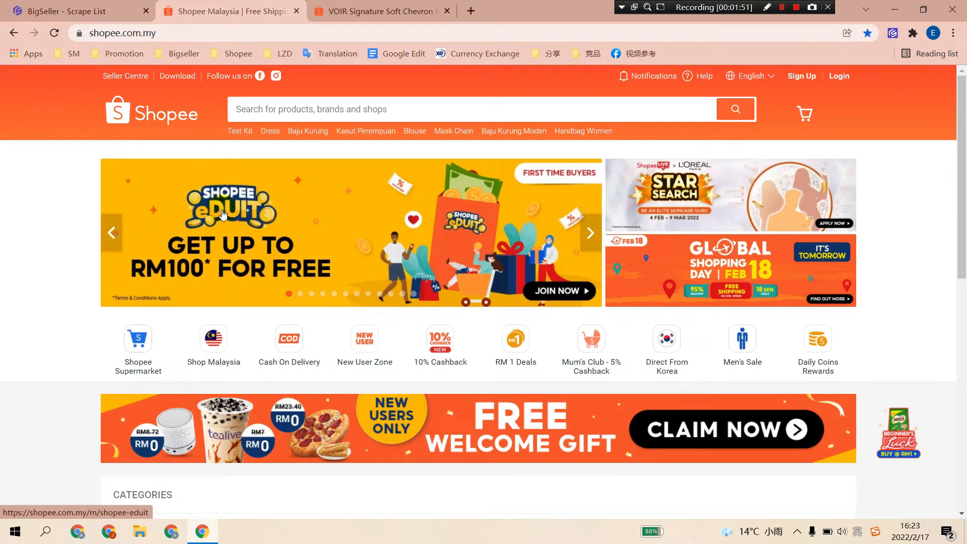
Scroll the Shopee homepage and open the Women Clothes category.
scroll("down", 3)
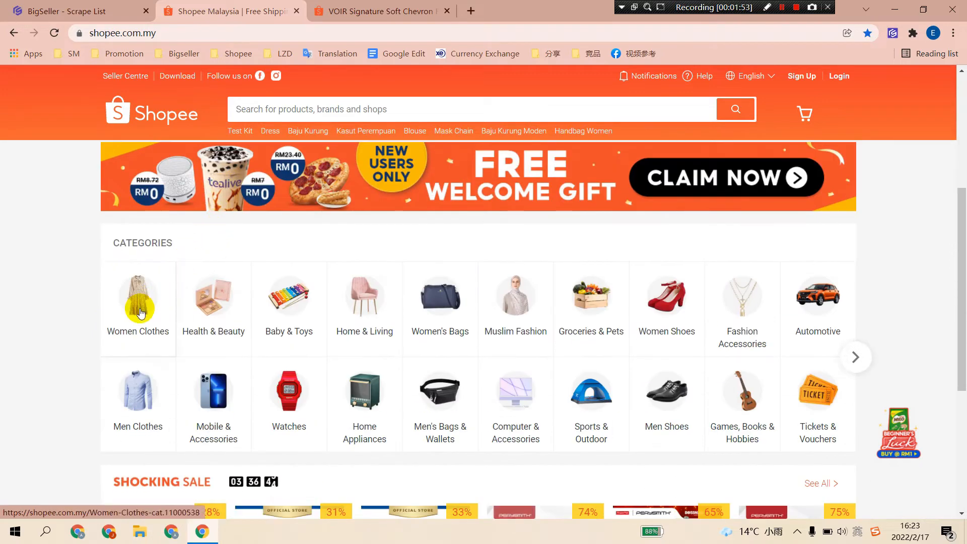
left_click(137, 297)
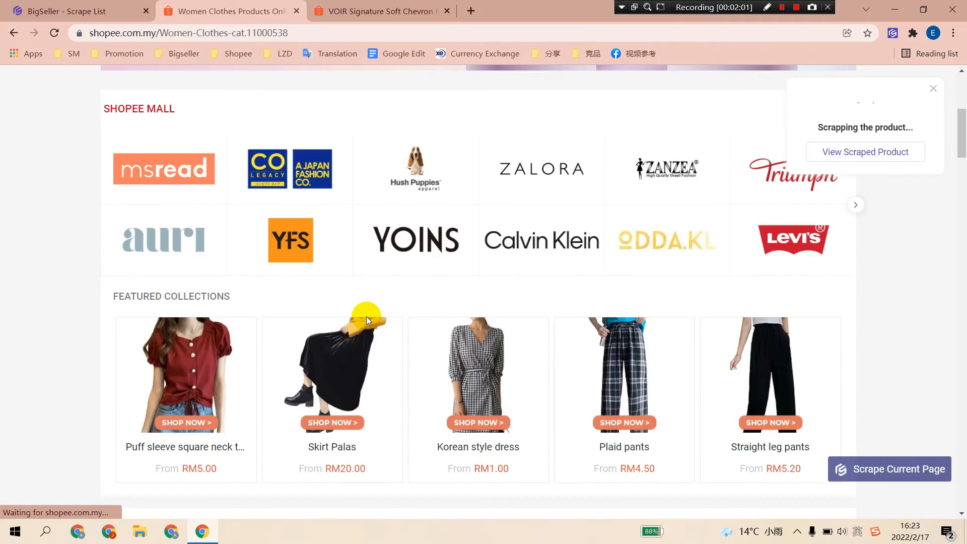
mouse_move(910, 442)
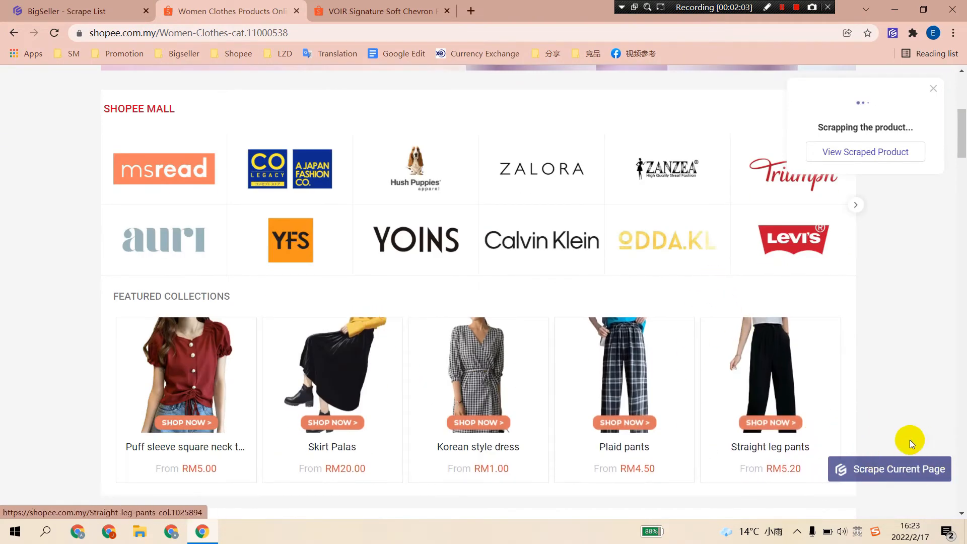
mouse_move(413, 357)
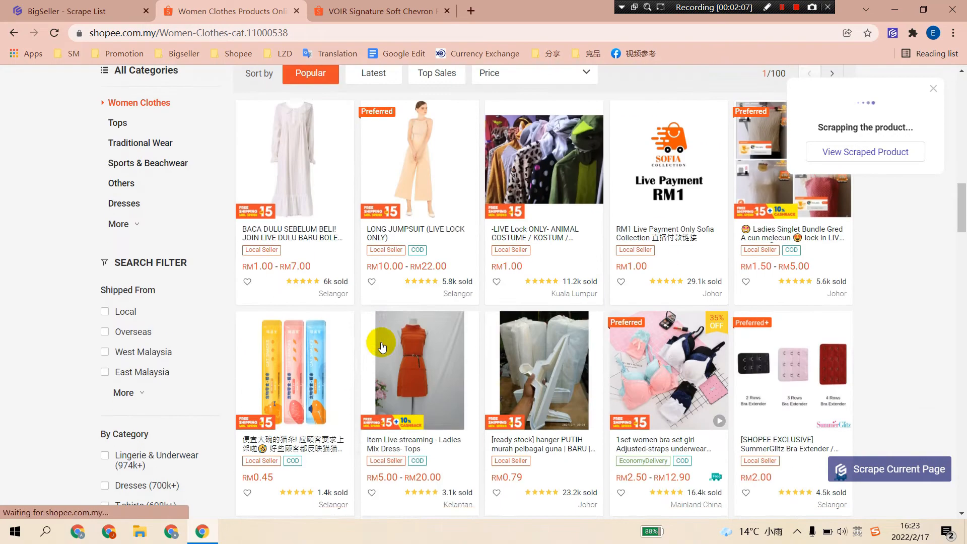
left_click(418, 159)
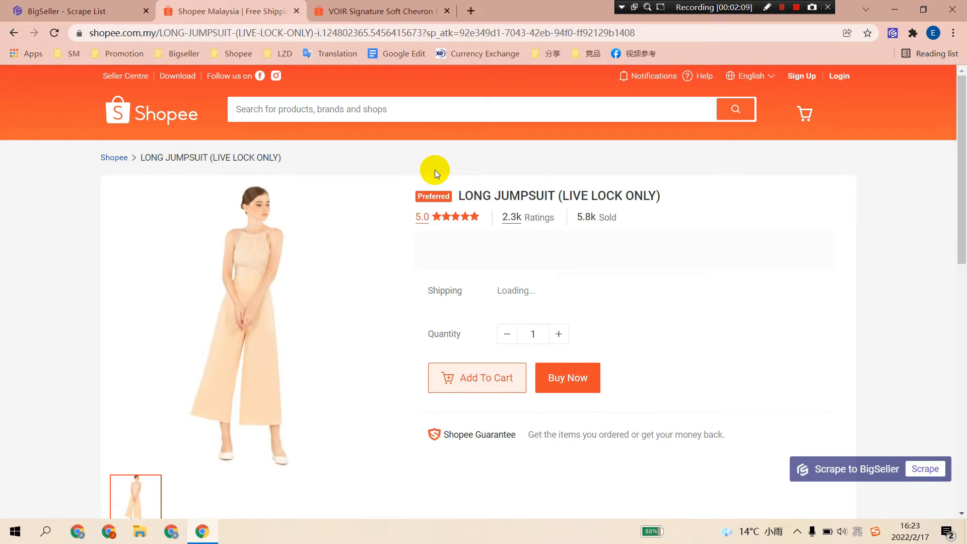
scroll("down", 3)
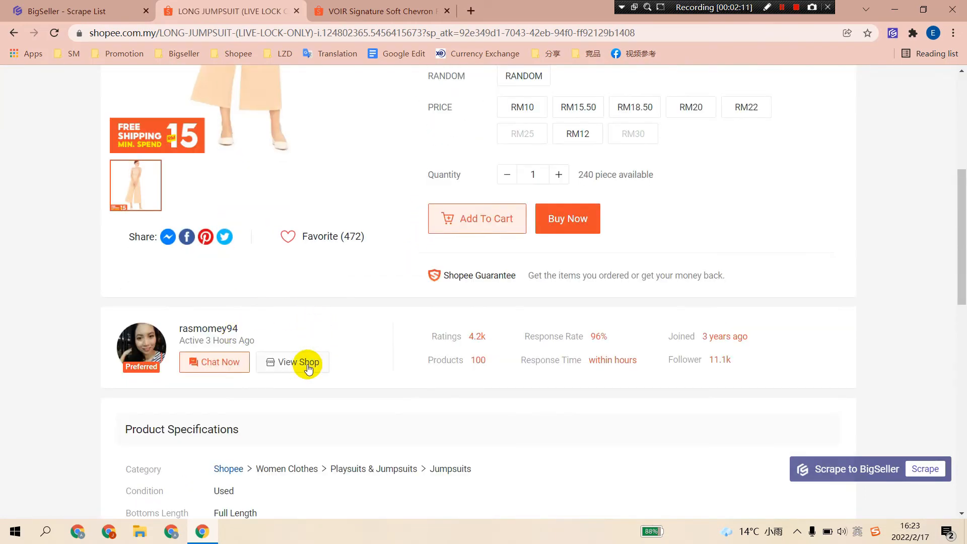
left_click(292, 363)
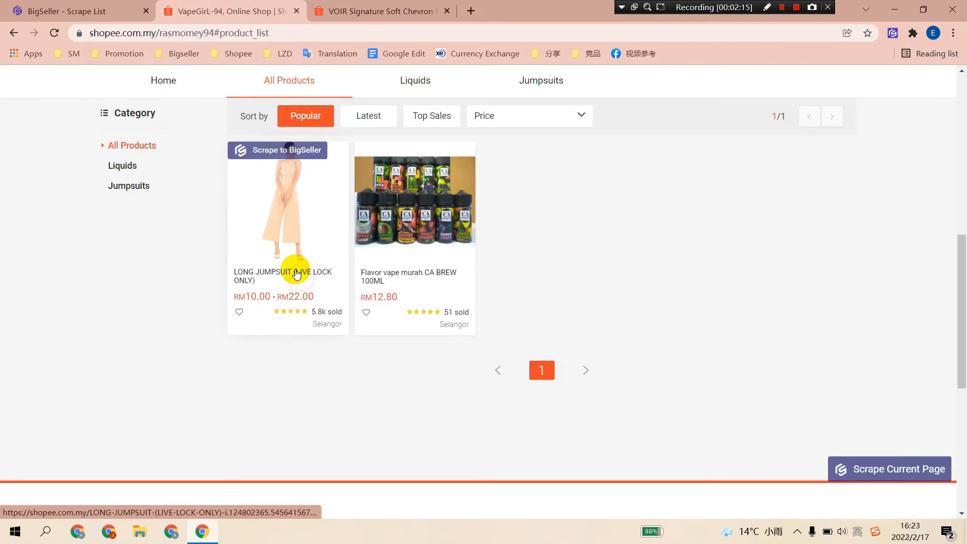
Scrape all products on the shop page, then switch to the VOIR sling bag tab.
scroll("up", 3)
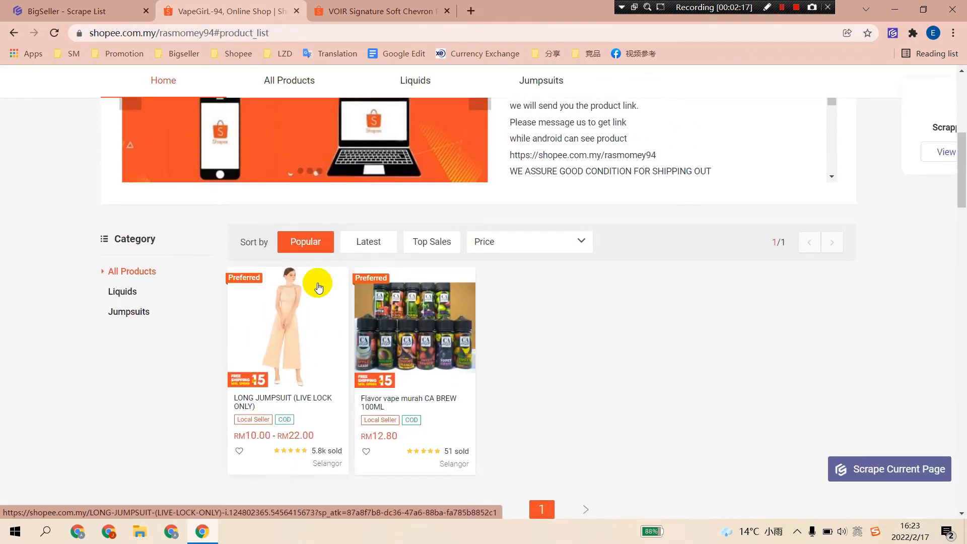
left_click(889, 469)
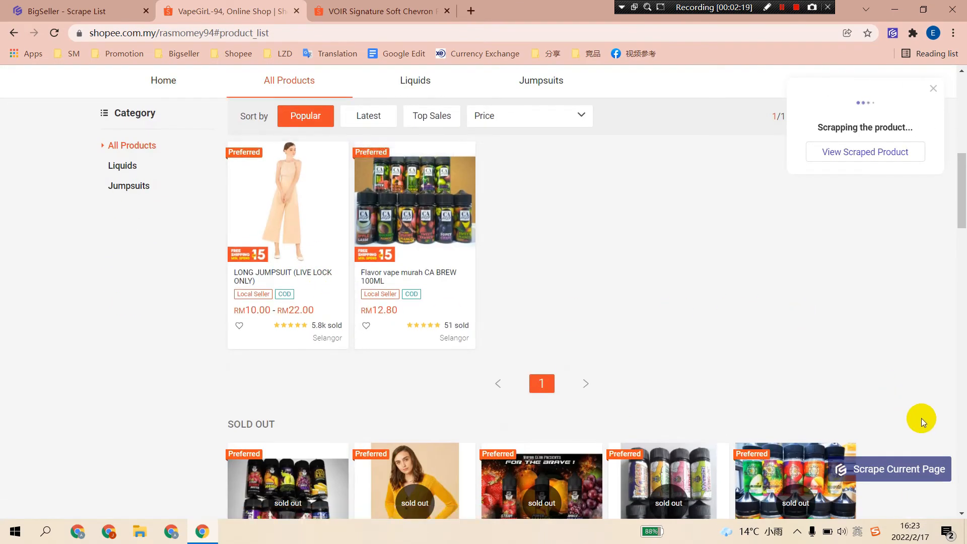
mouse_move(863, 454)
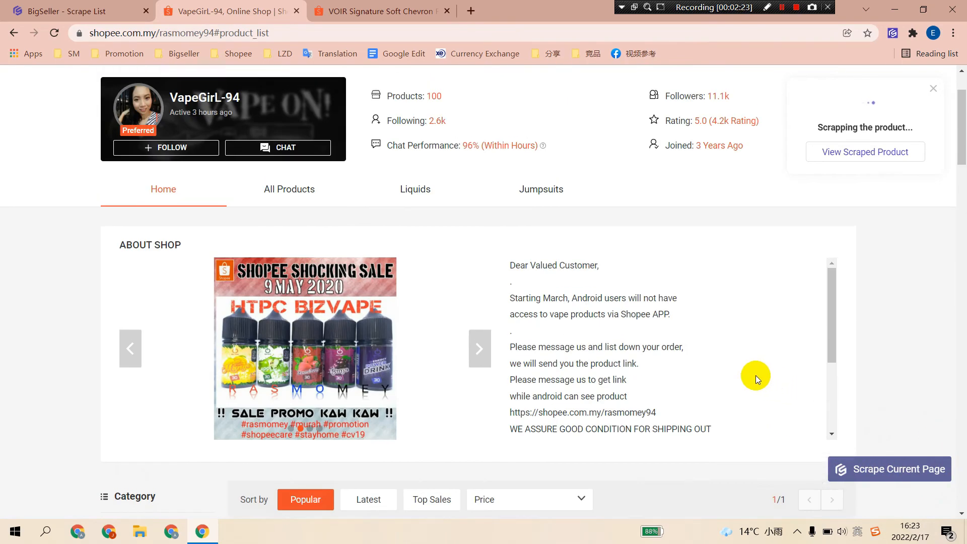
left_click(382, 11)
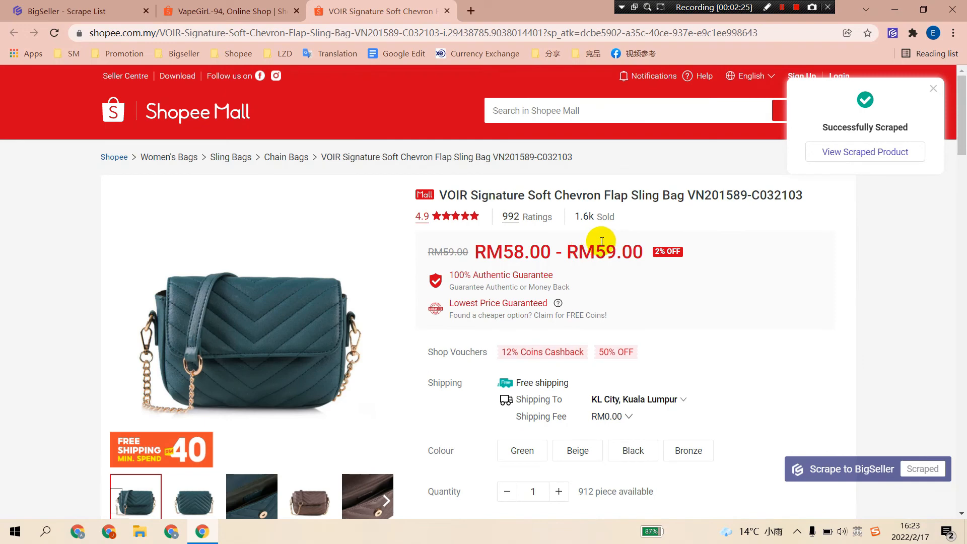
mouse_move(606, 239)
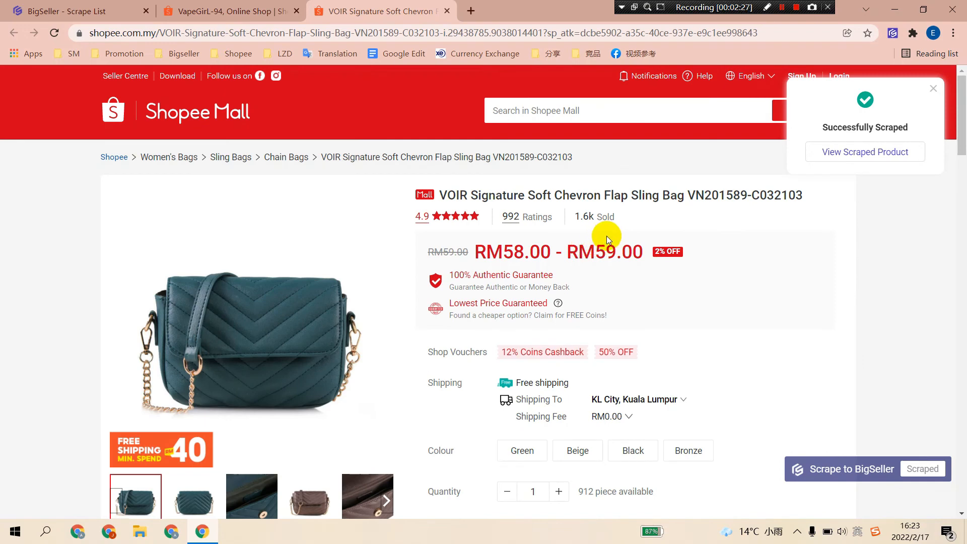
mouse_move(883, 171)
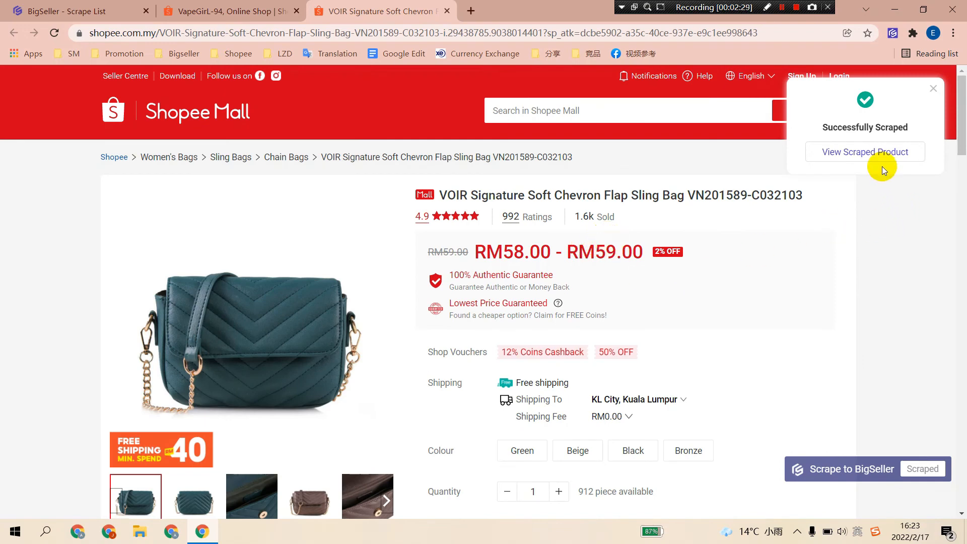
Open BigSeller's Scrape List from the 'Successfully Scraped' popup, showing 369 new products.
left_click(864, 152)
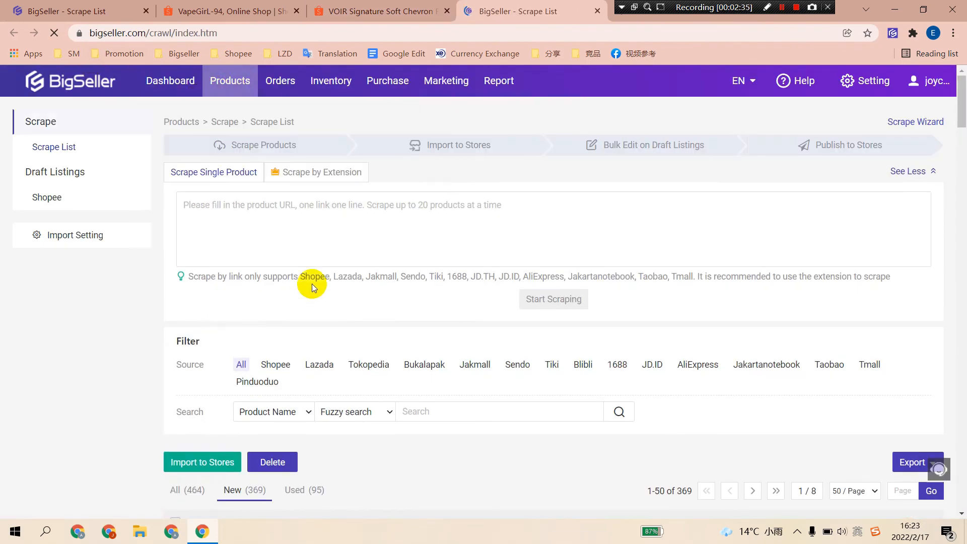
scroll("down", 3)
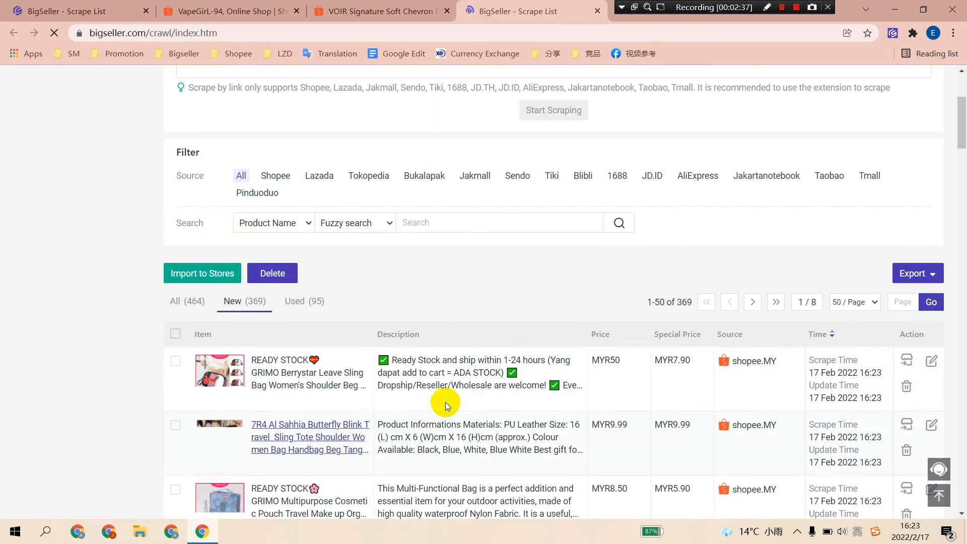
mouse_move(215, 224)
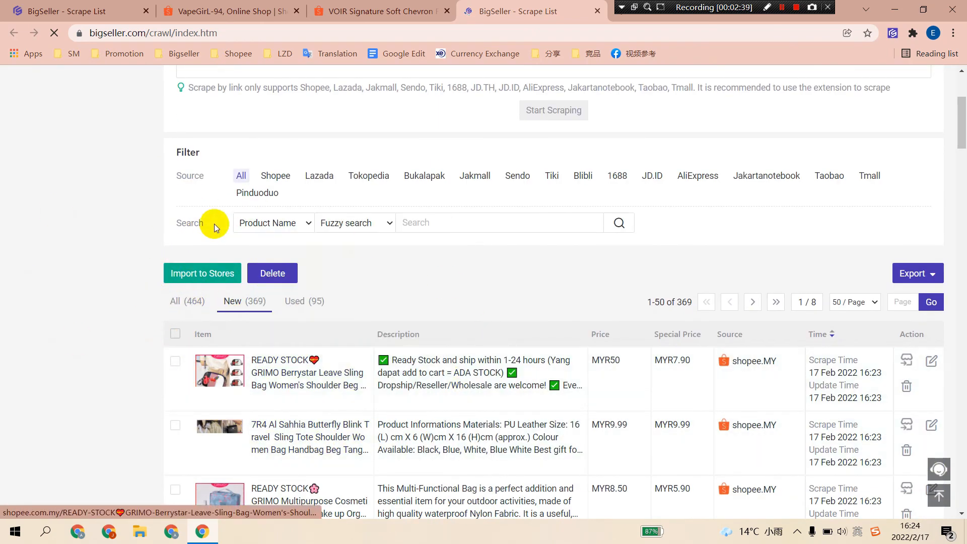
scroll("down", 3)
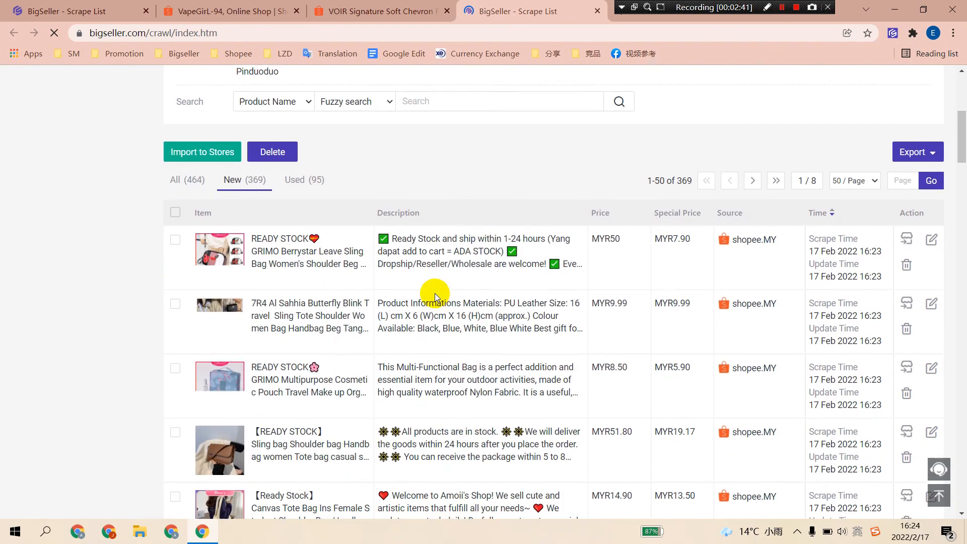